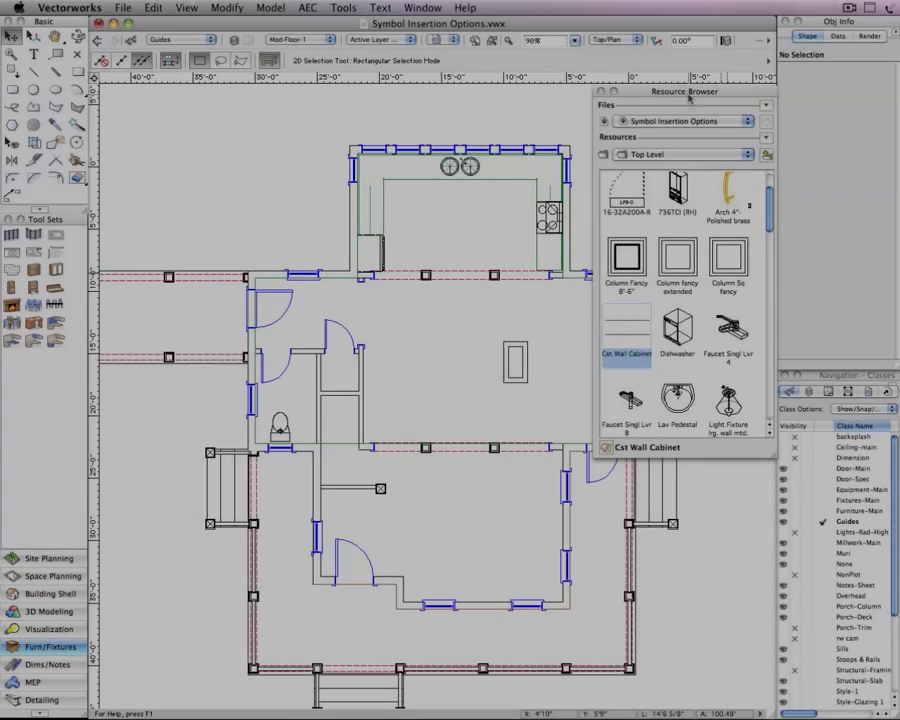
- Place a pedestal sink at the wall midpoint, then set Lav Pedestal's insertion options to skip walls and use Fixtures-Main
click(678, 401)
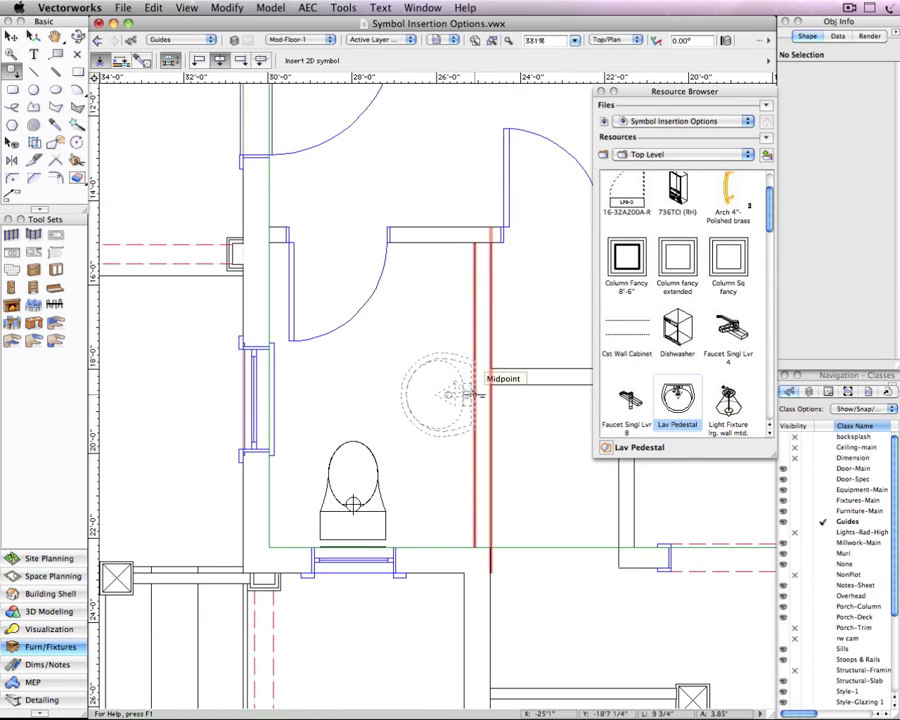
click(437, 395)
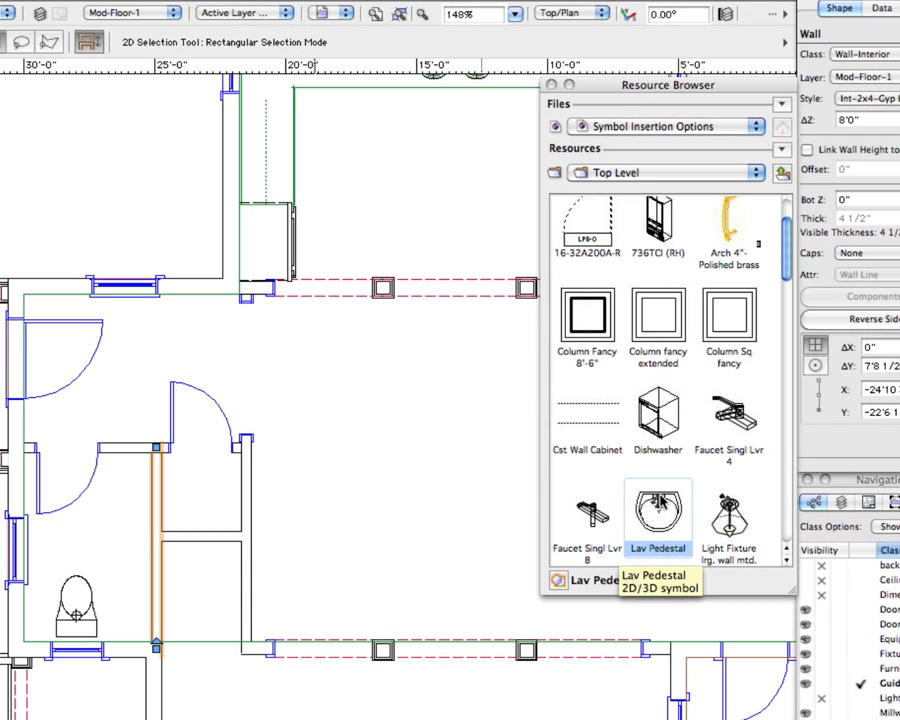
right_click(658, 515)
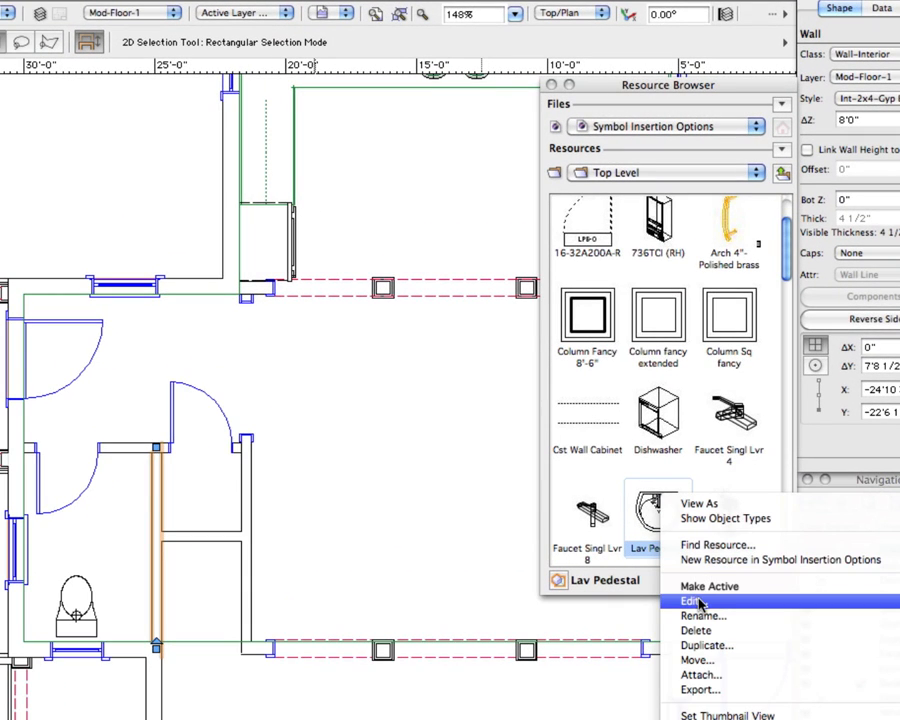
click(690, 600)
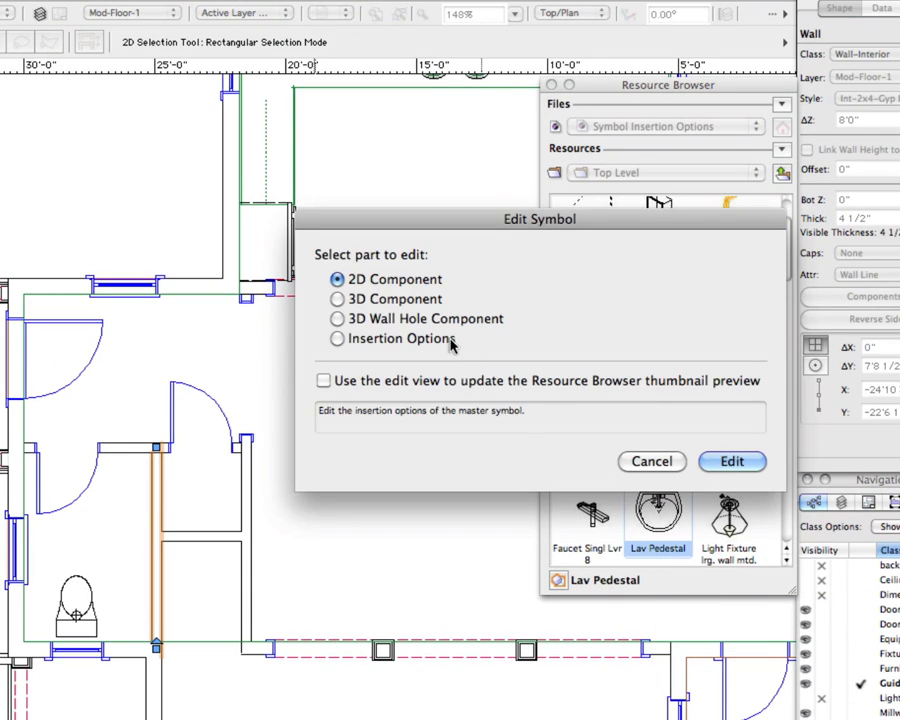
click(731, 461)
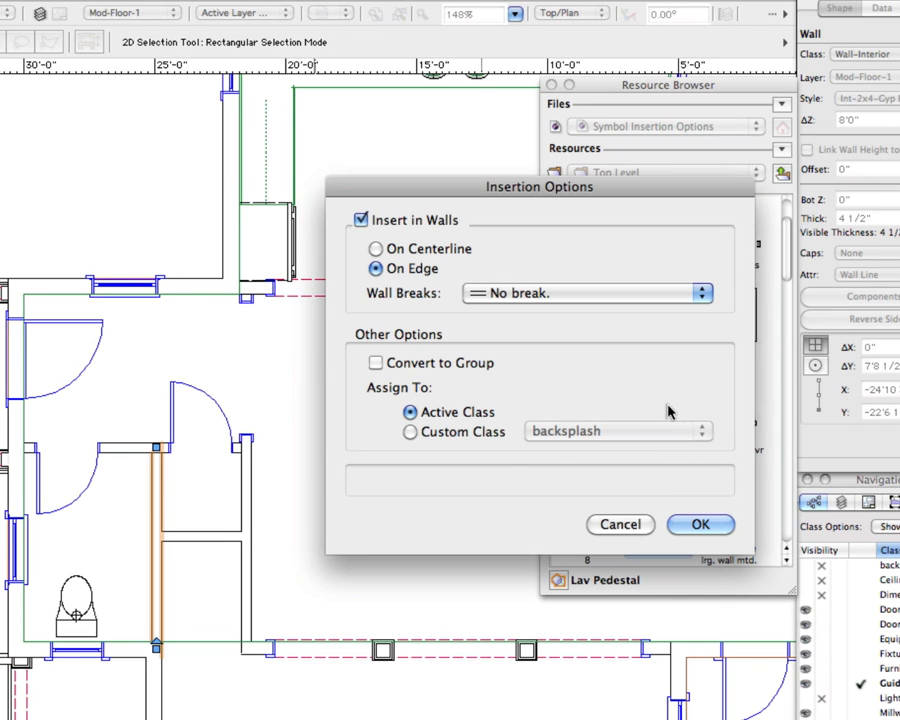
click(360, 220)
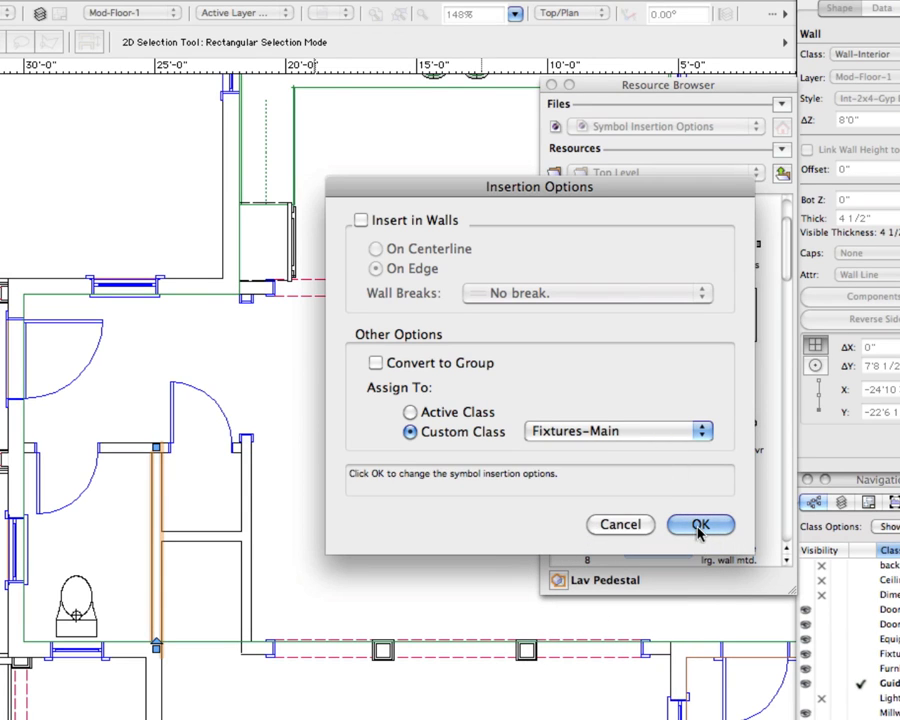
click(700, 524)
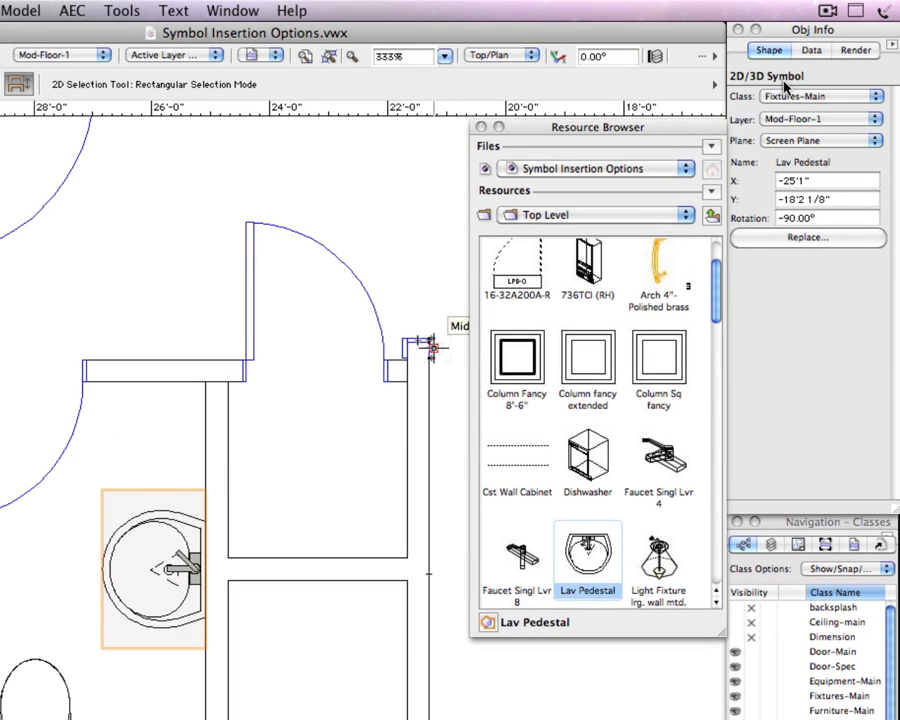
mouse_move(348, 477)
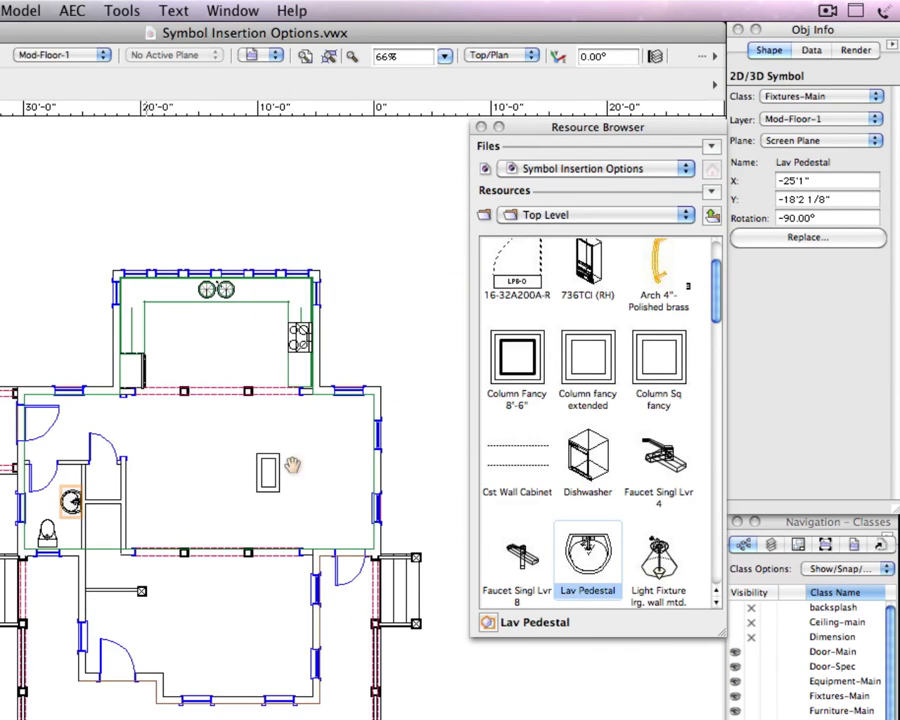
- Select the Cst Wall Cabinet symbol in the Resource Browser for insertion
click(517, 465)
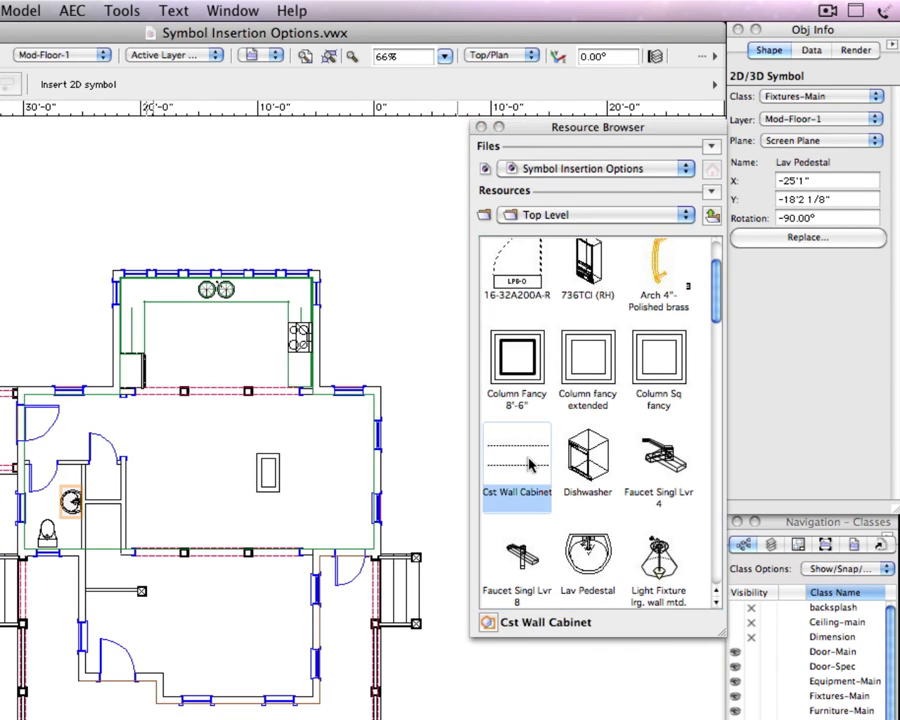
- Edit Cst Wall Cabinet's insertion options: uncheck Insert in Walls and set custom class Millwork-Main
right_click(517, 460)
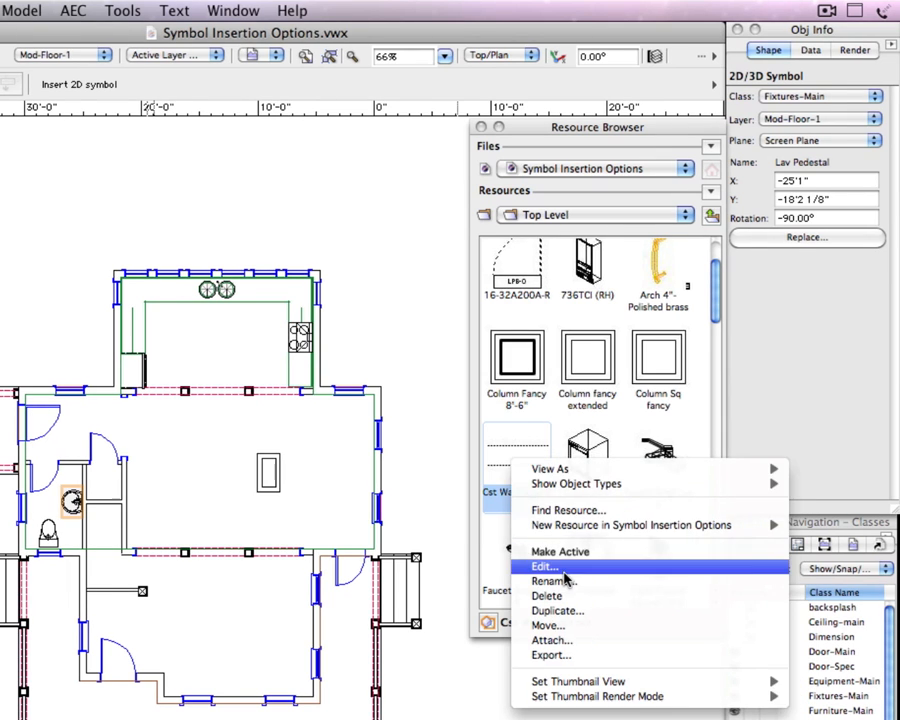
click(543, 567)
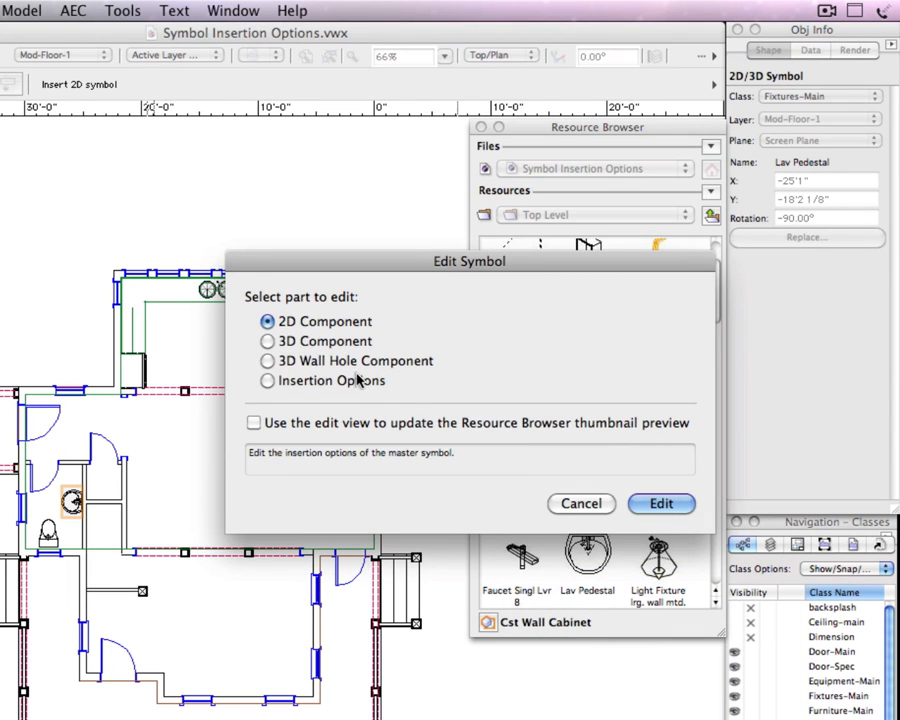
click(661, 503)
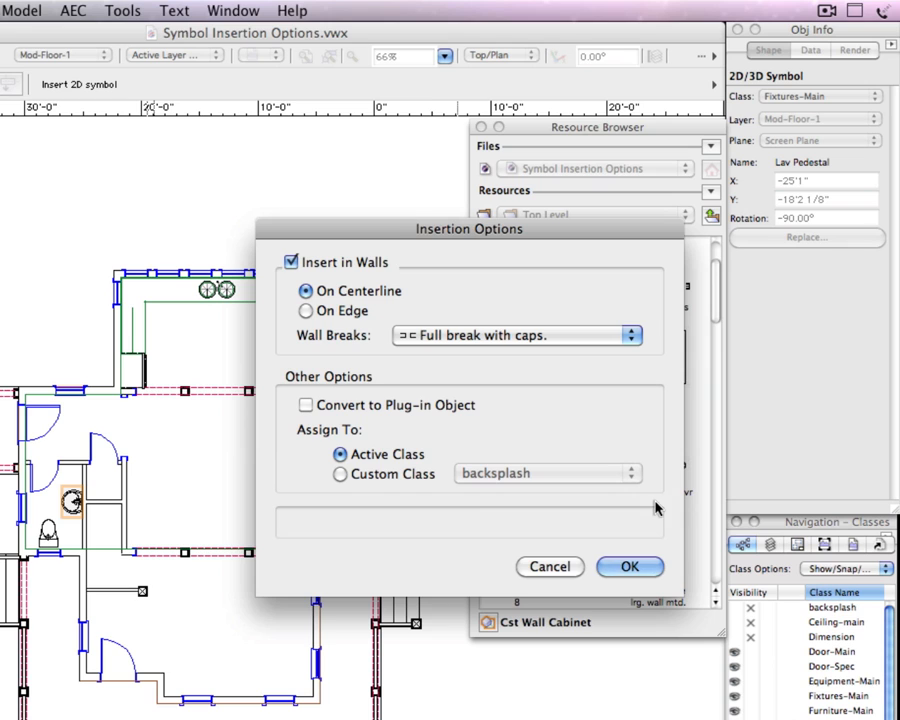
click(291, 262)
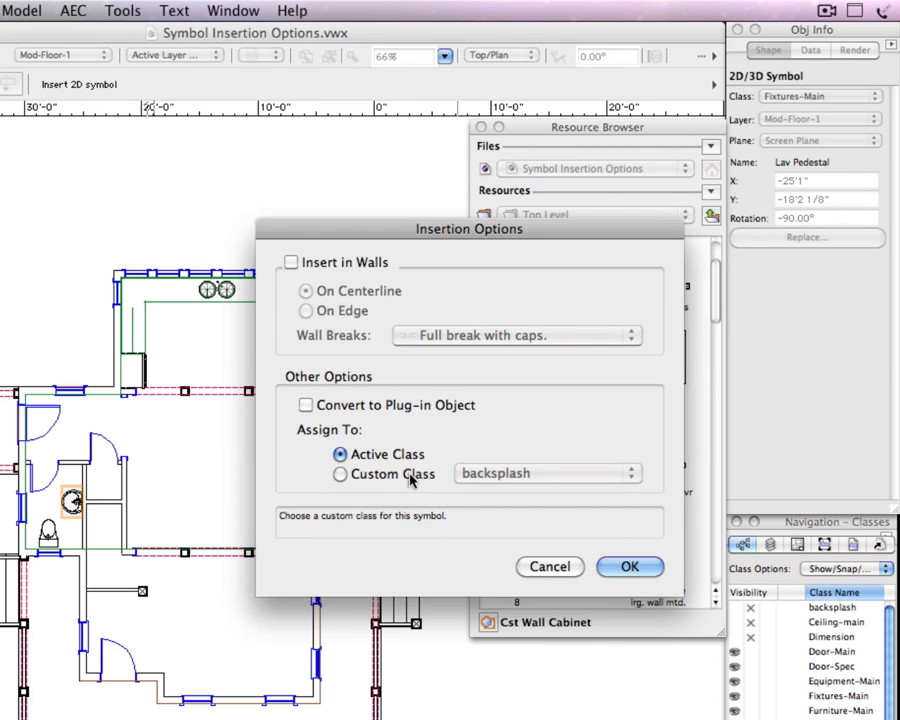
click(545, 473)
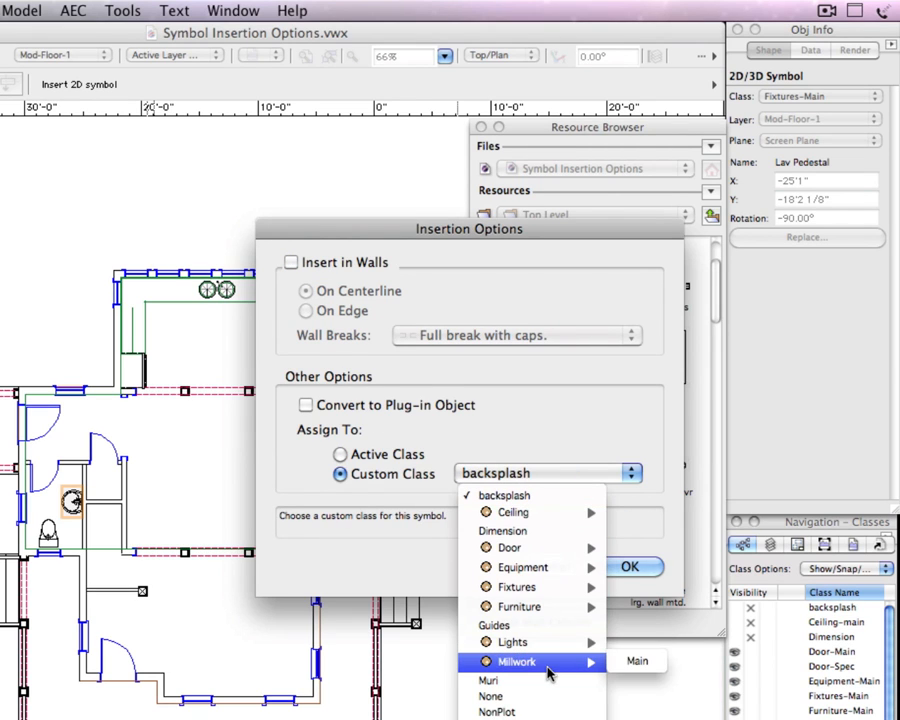
click(637, 660)
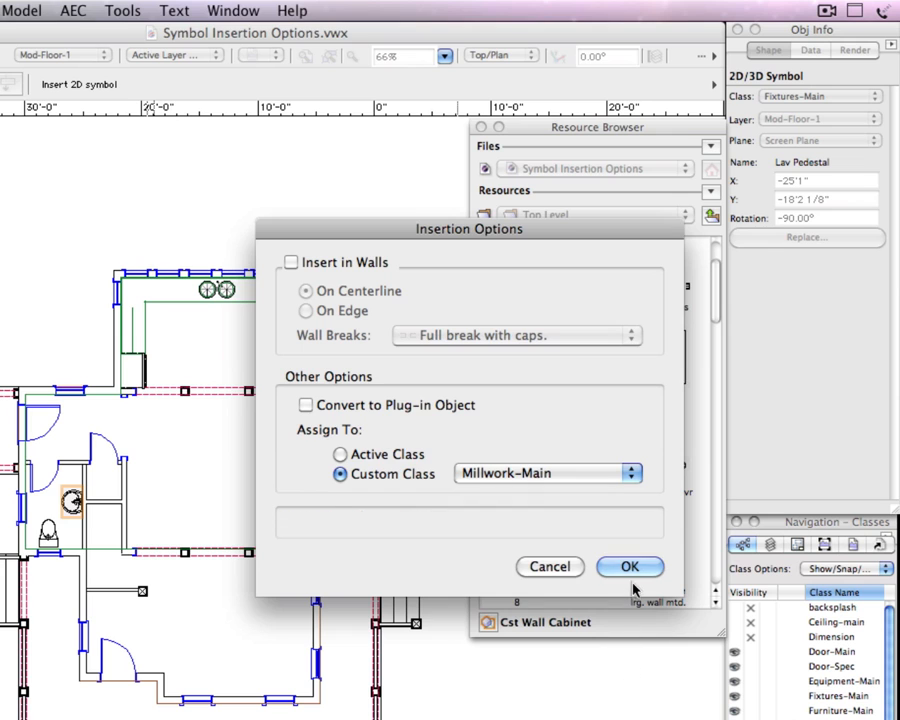
click(630, 566)
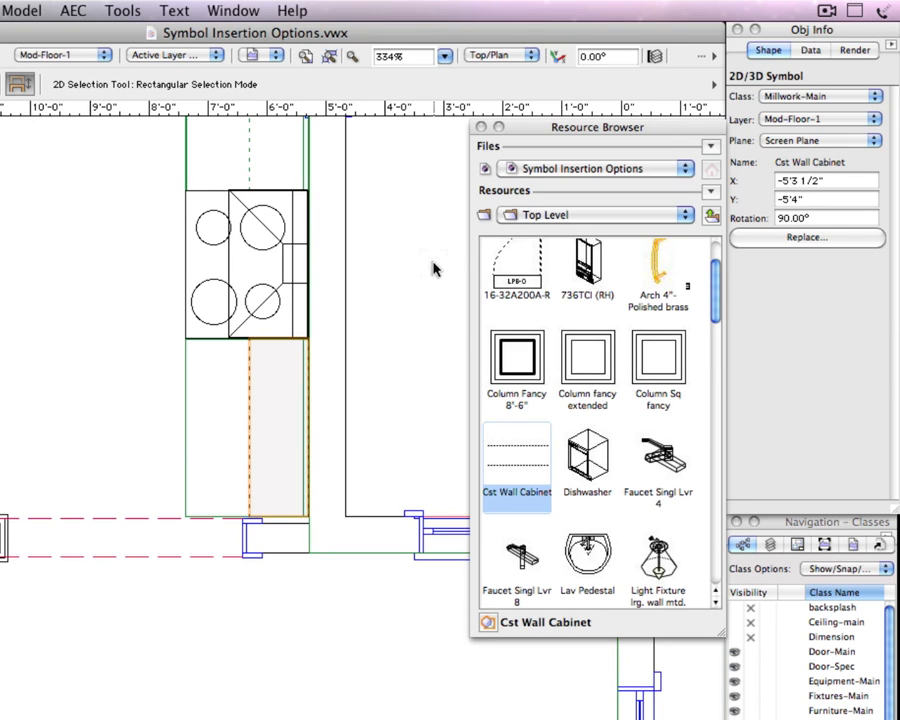
mouse_move(805, 108)
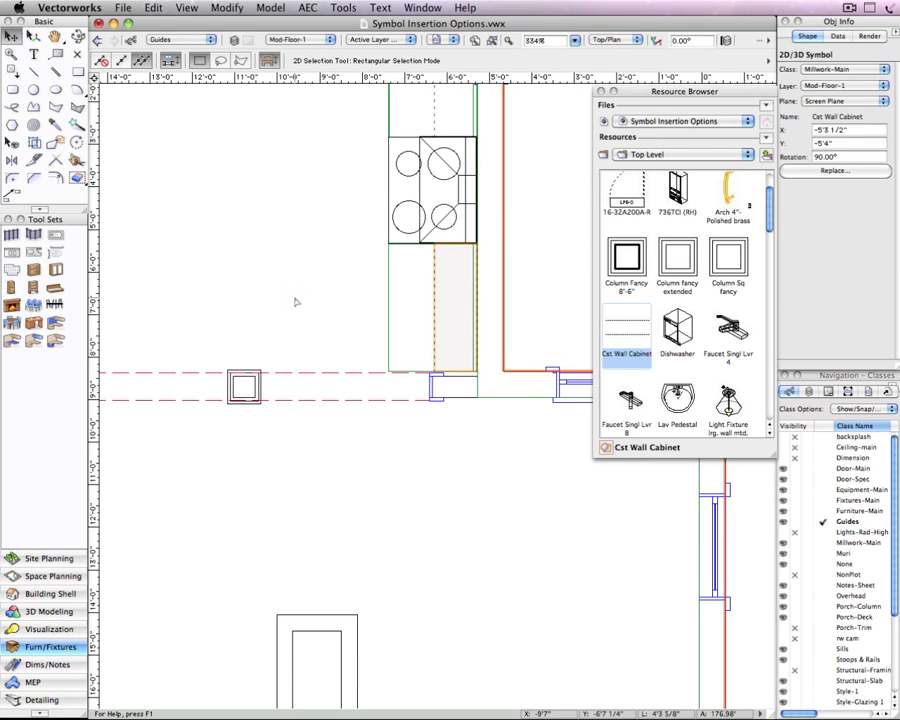
- Switch to the Kitchen-2 drawing
click(123, 7)
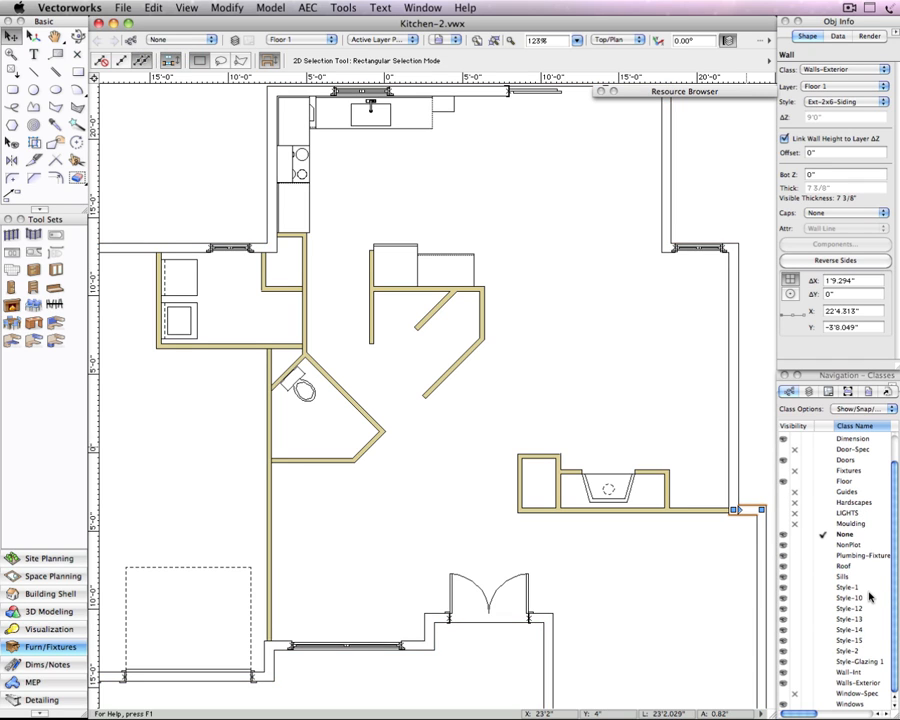
- Scroll the list and select the Lav Pedestal symbol for insertion into Kitchen-2
scroll(up, 3)
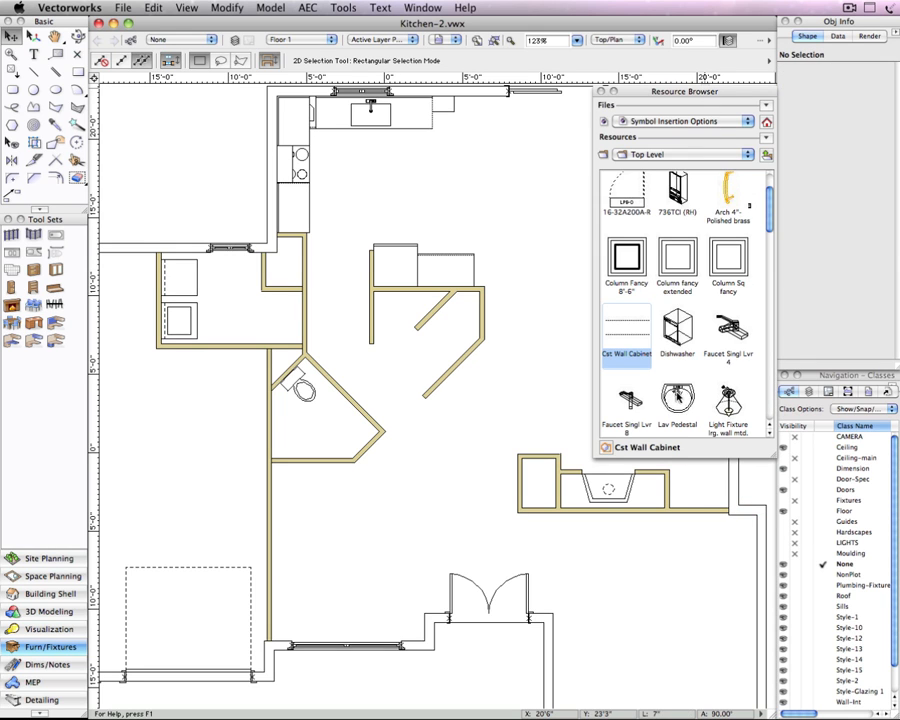
click(677, 400)
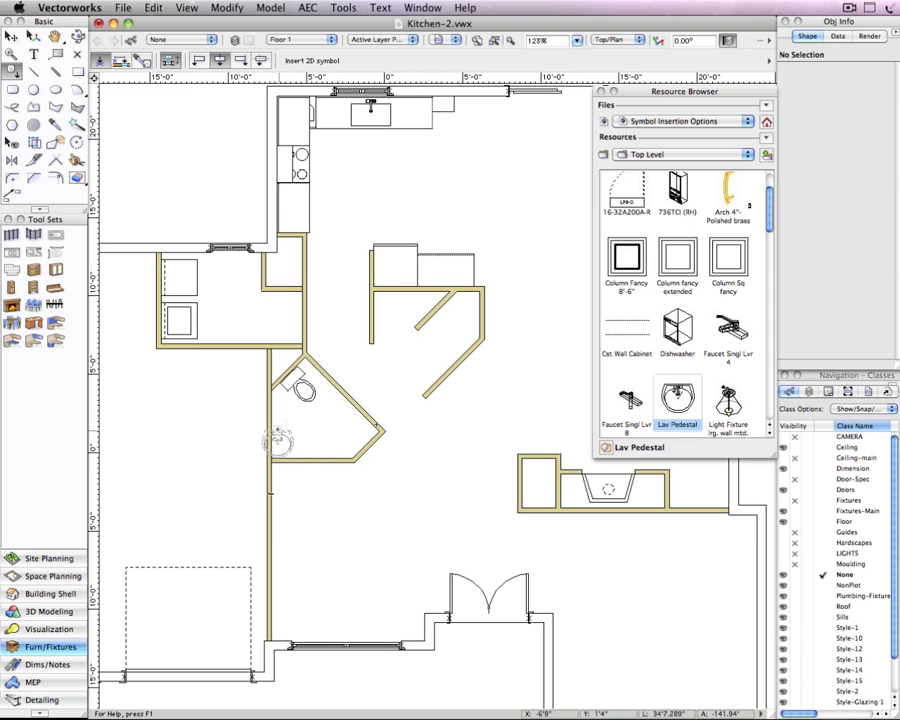